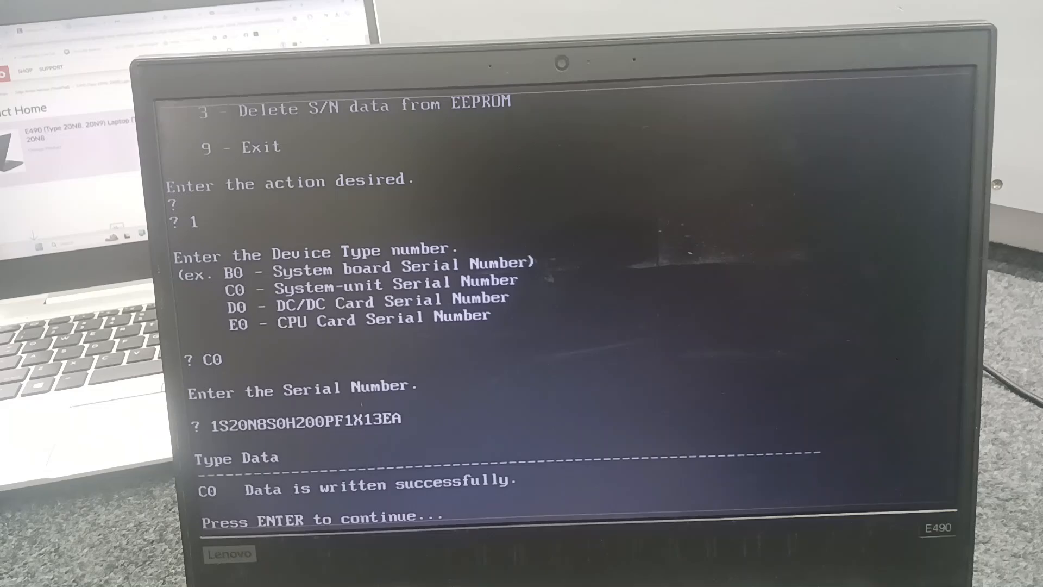
Step: Continue past the prompt confirming the serial data was written
key("enter")
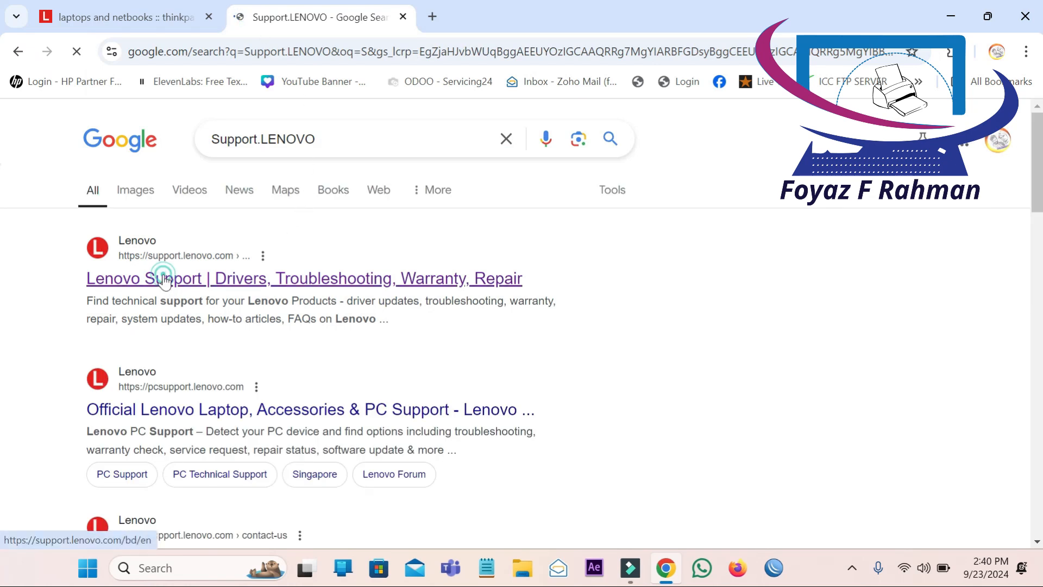
Step: Reach Lenovo PC support from the Google result, choosing the Bangladesh region
left_click(163, 278)
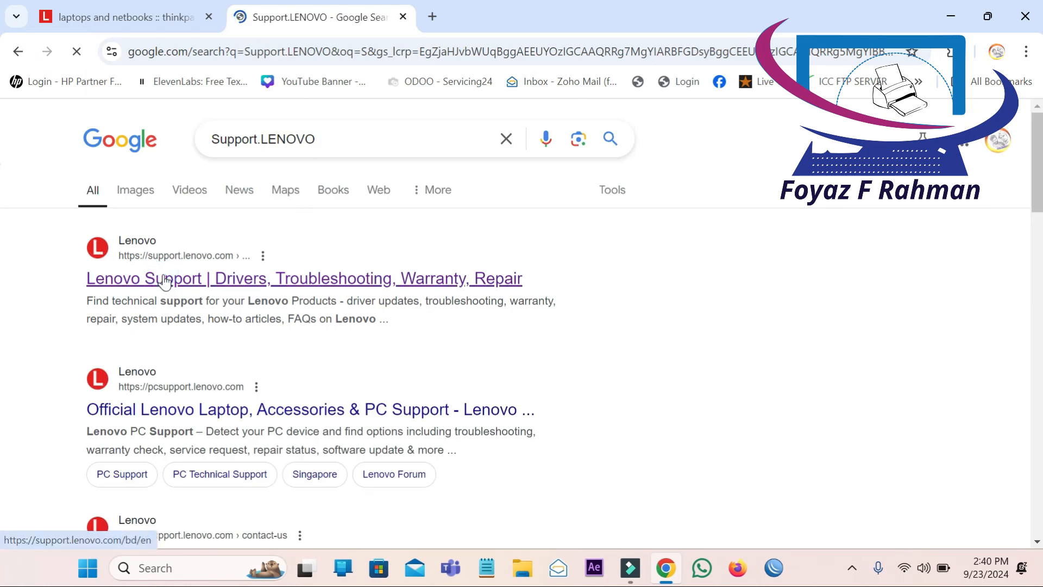
left_click(303, 278)
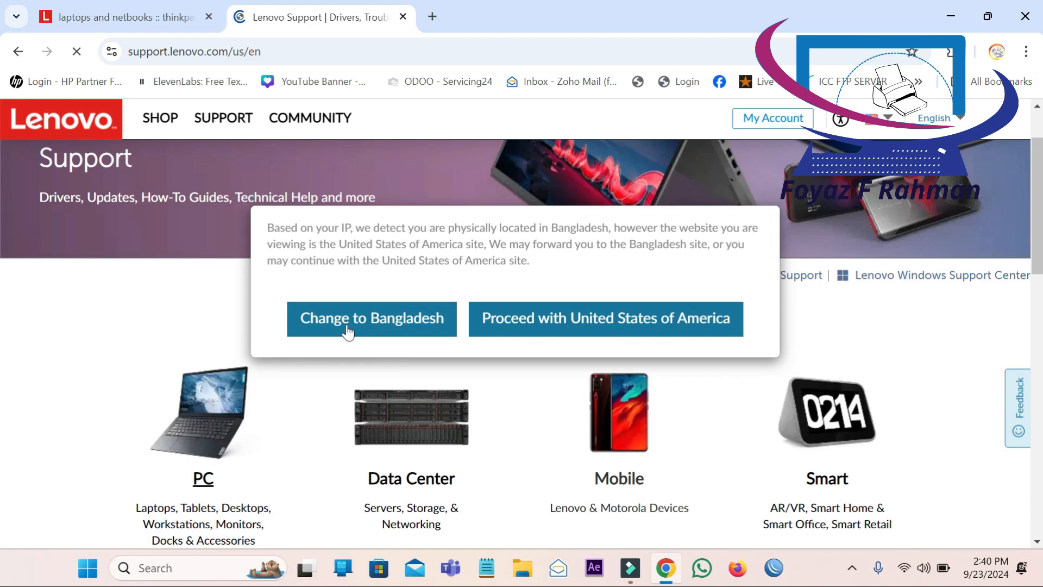
left_click(605, 319)
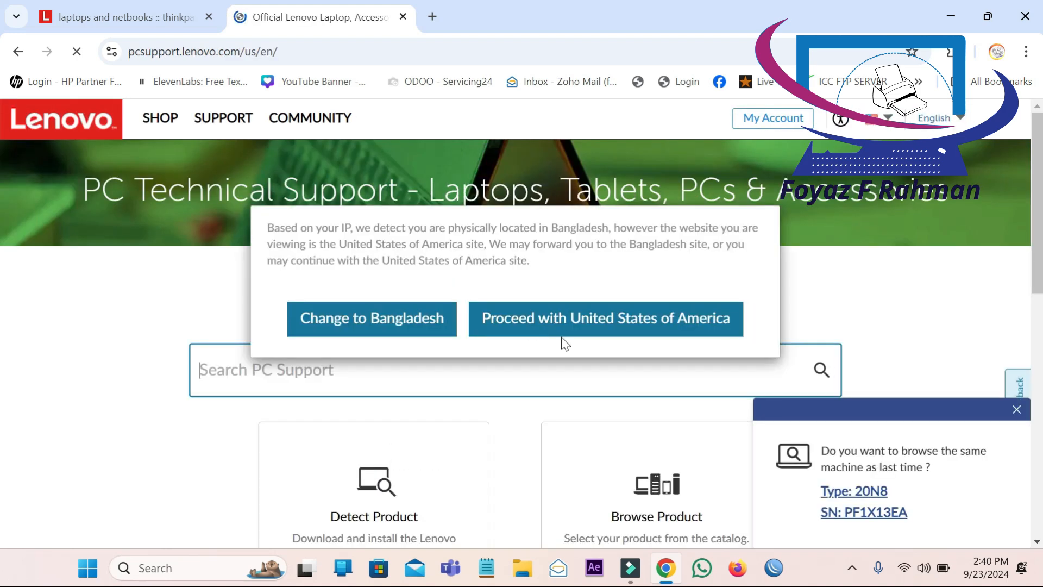
left_click(371, 318)
type("PF1X13EA")
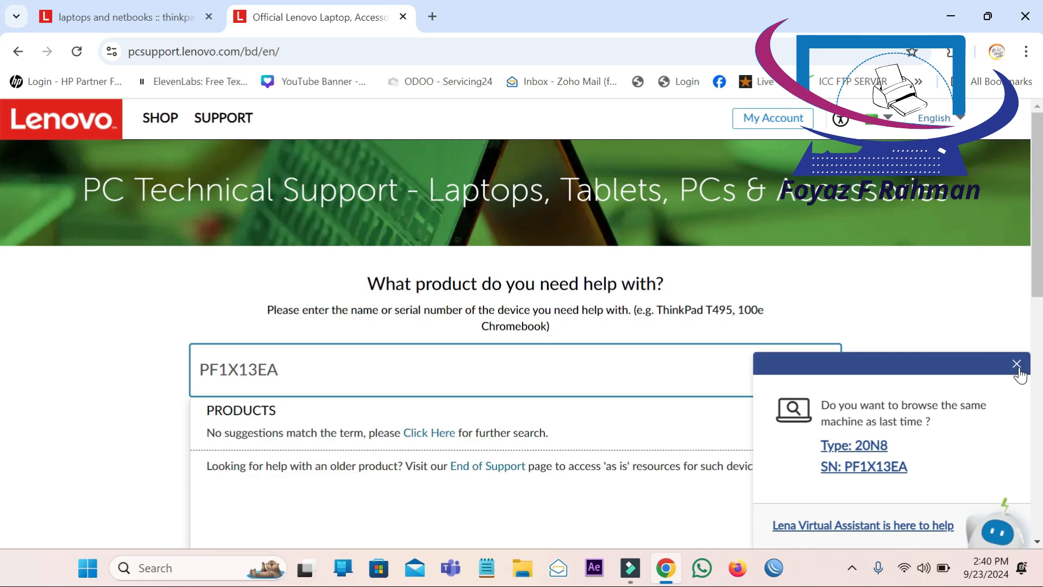
Step: Search support by the laptop's serial number and open the ThinkPad E490 entry
left_click(1015, 364)
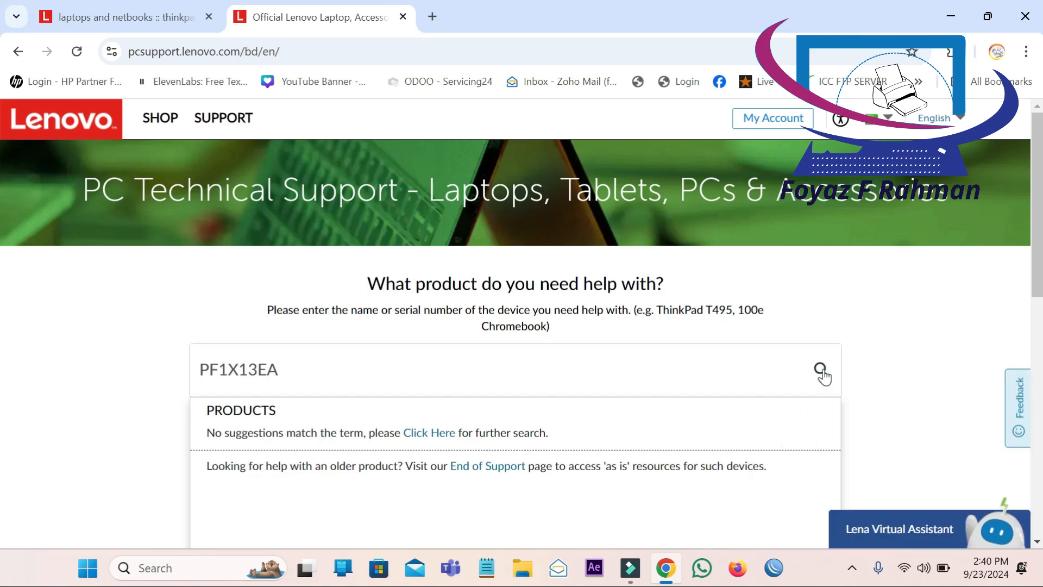
left_click(822, 369)
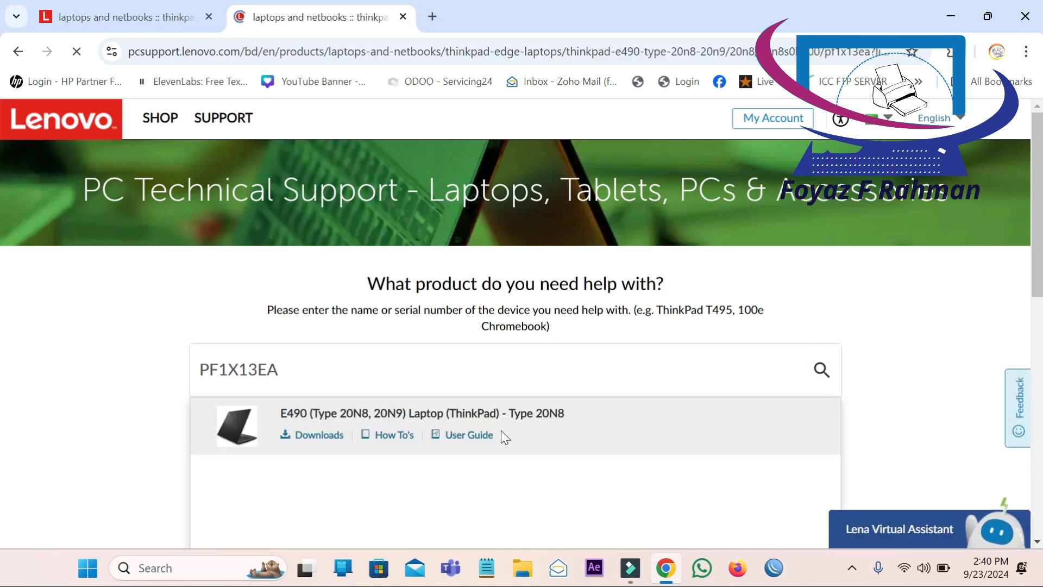
left_click(421, 413)
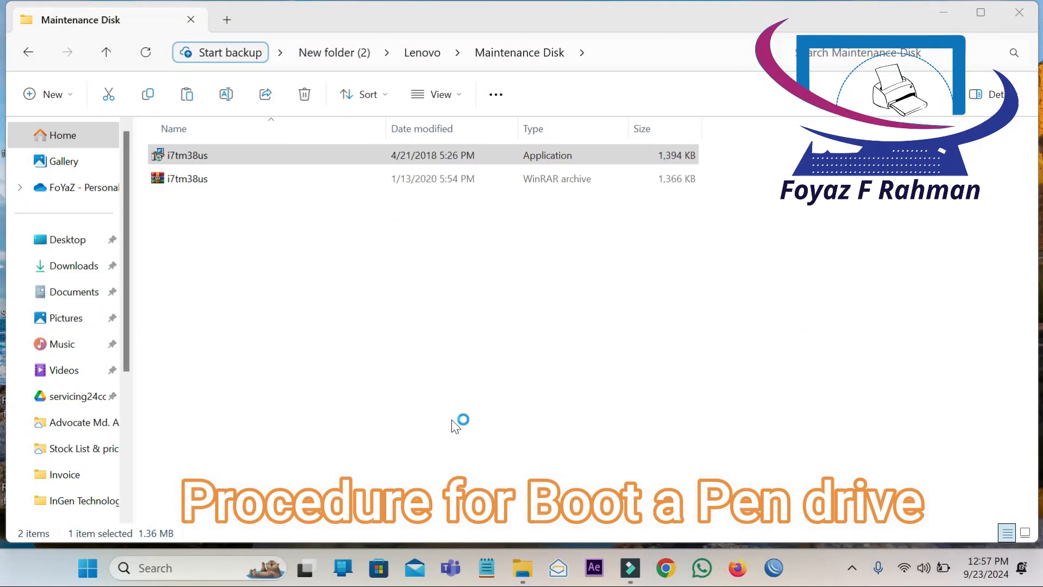
Step: Run the i7tm38us installer through to Finish, accepting the license and default DRIVERS folder
double_click(186, 156)
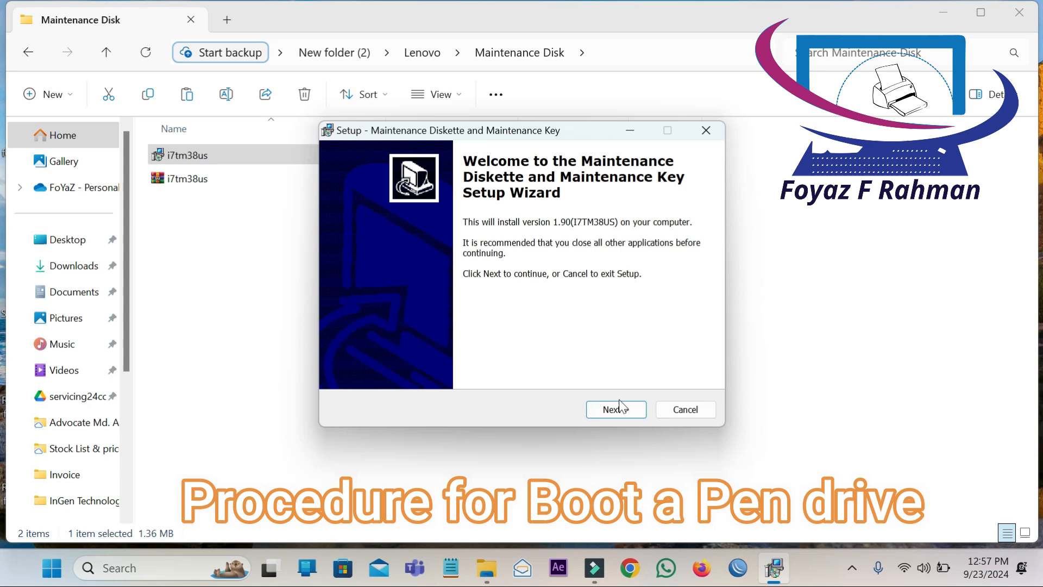
left_click(615, 409)
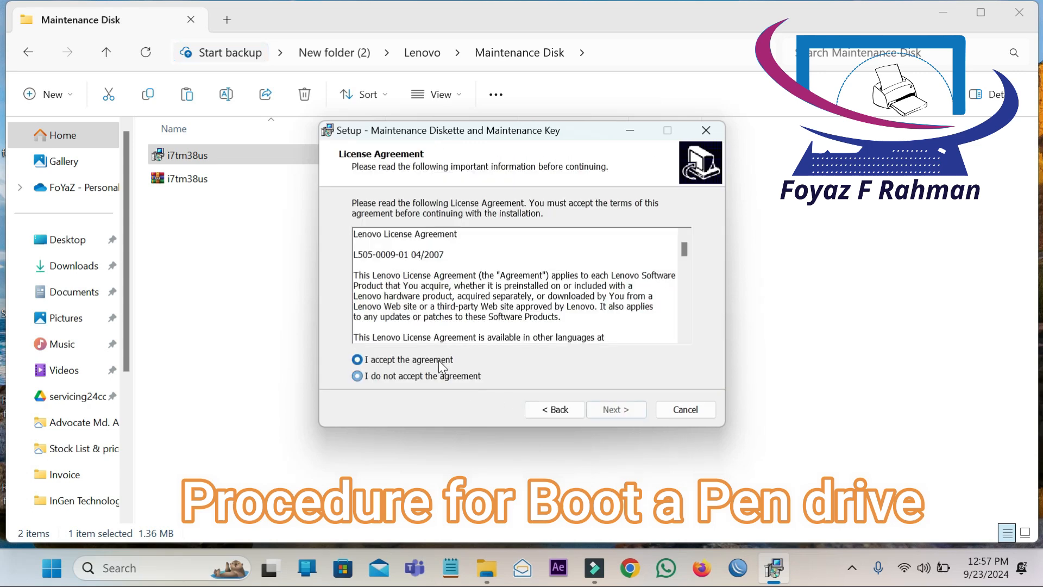
left_click(615, 410)
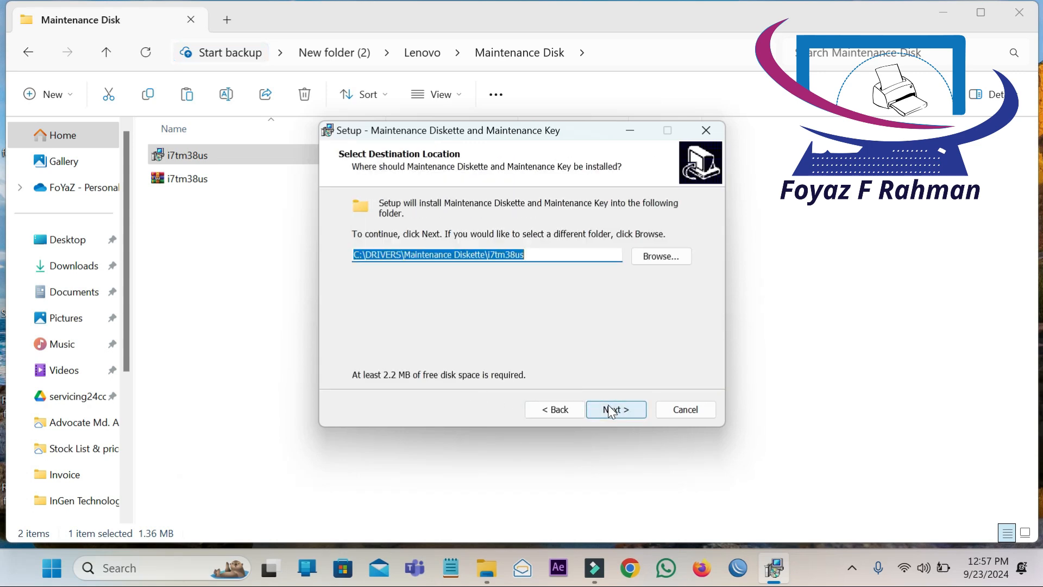
left_click(615, 409)
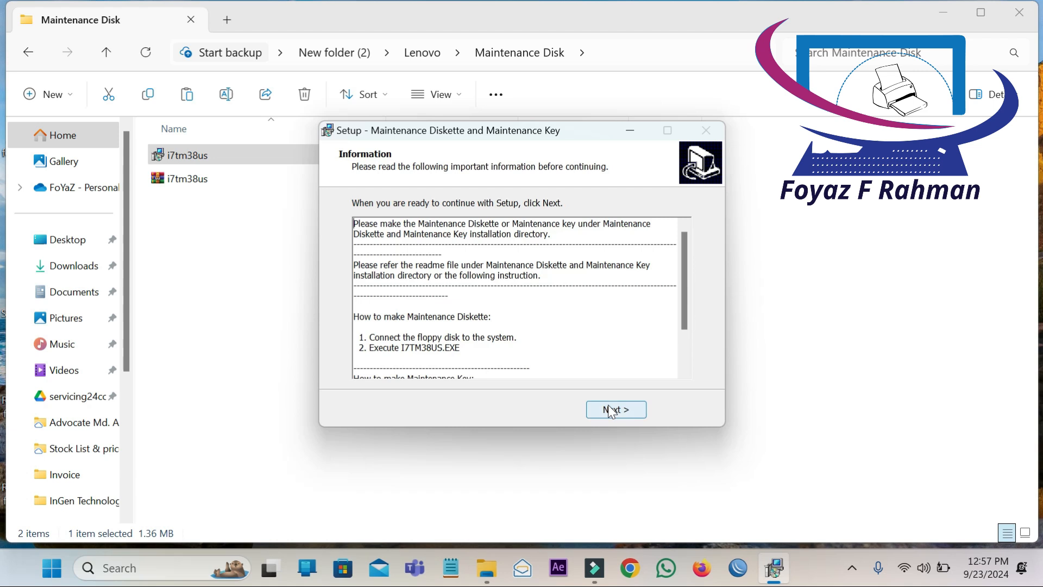
left_click(614, 410)
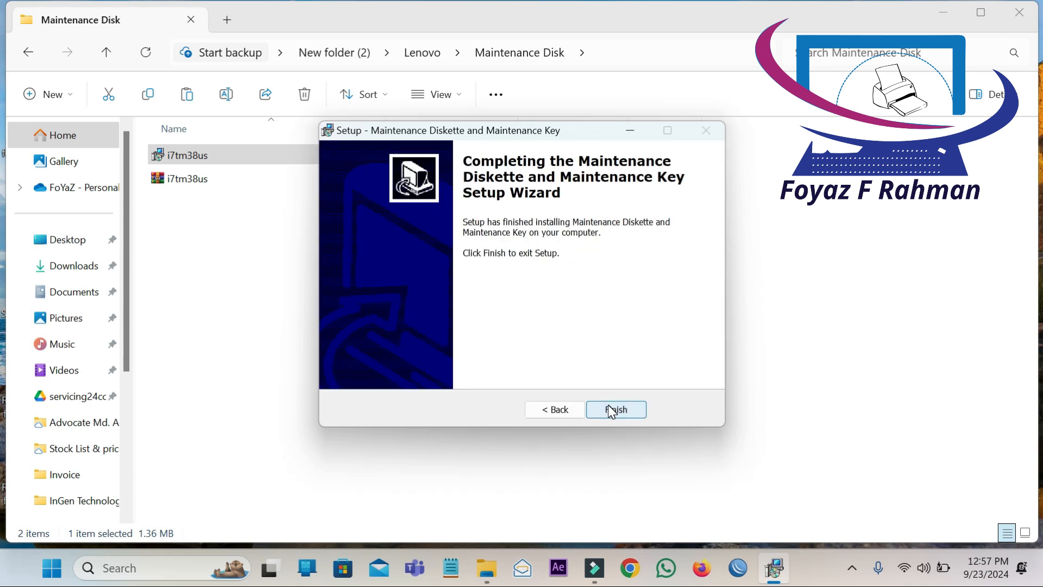
left_click(613, 410)
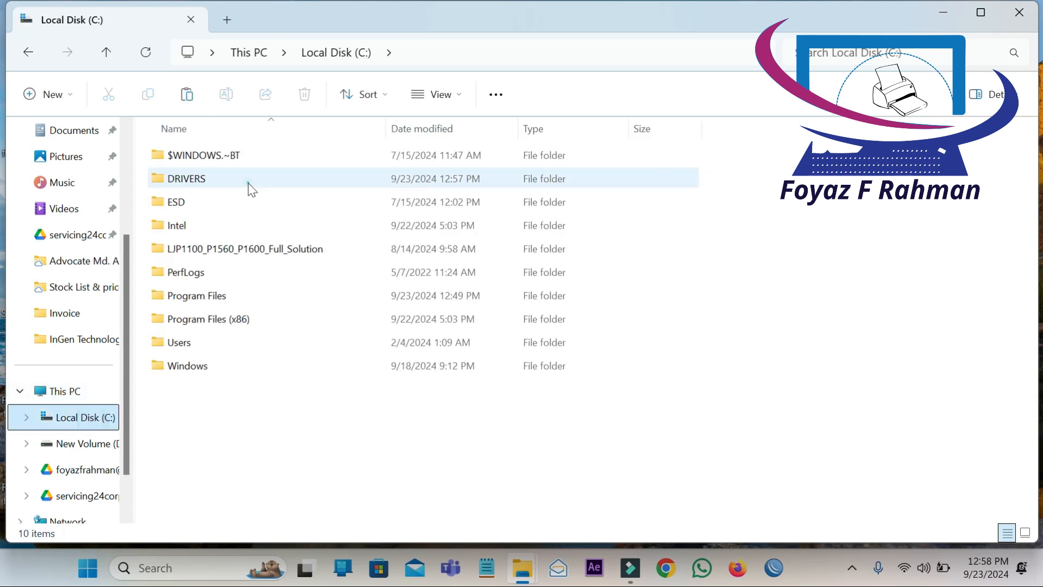
Step: Launch usbfmtpw from the DRIVERS\Maintenance Diskette\i7tm38us folder
double_click(187, 177)
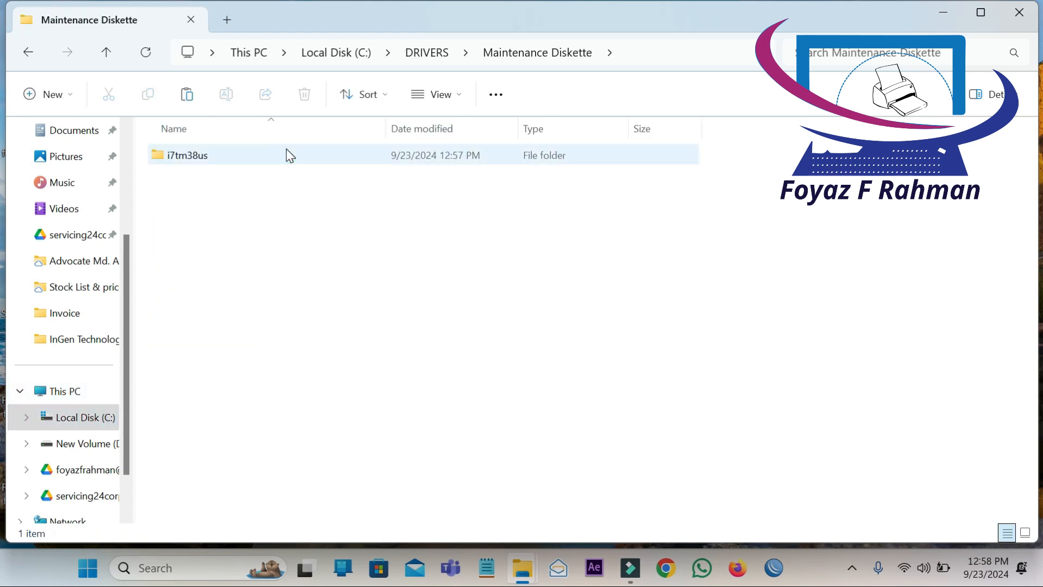
double_click(188, 155)
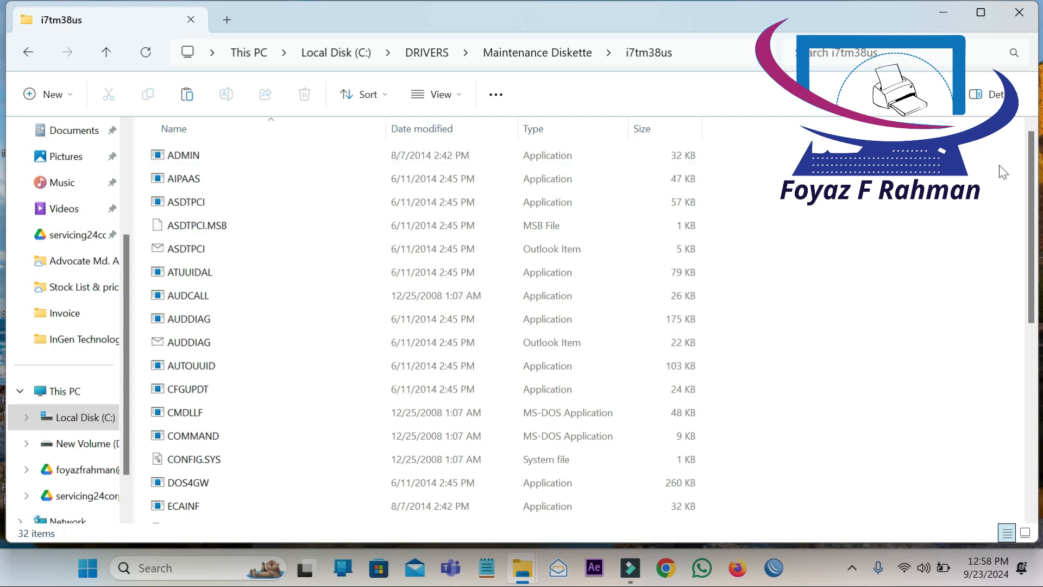
scroll("down", 3)
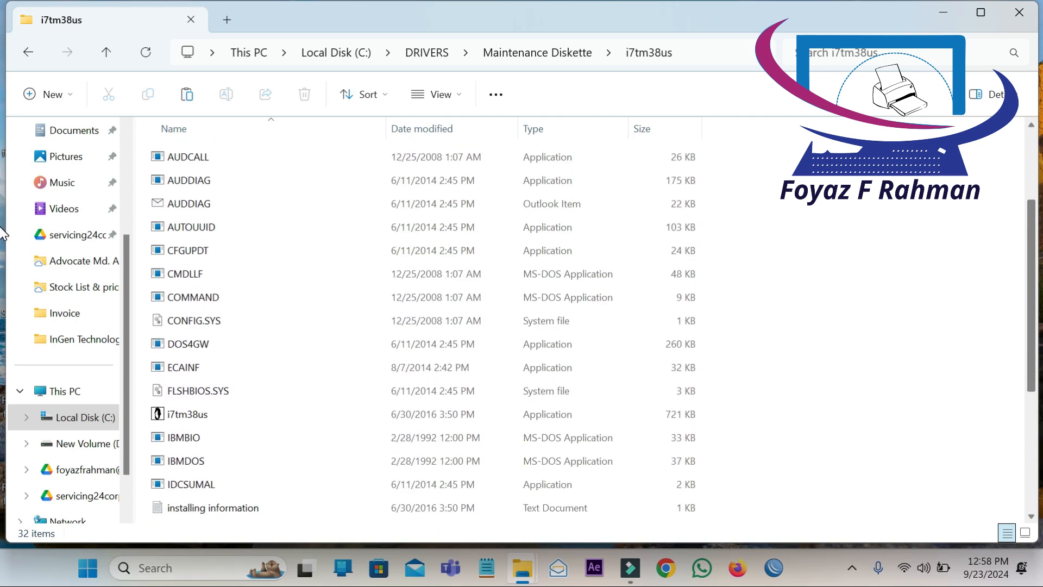
scroll("down", 3)
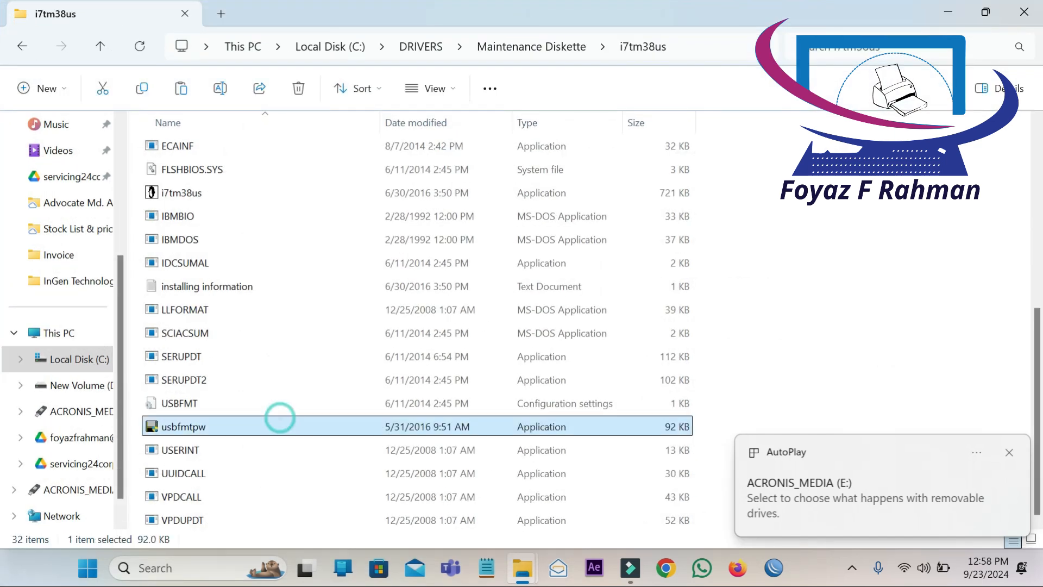
double_click(182, 426)
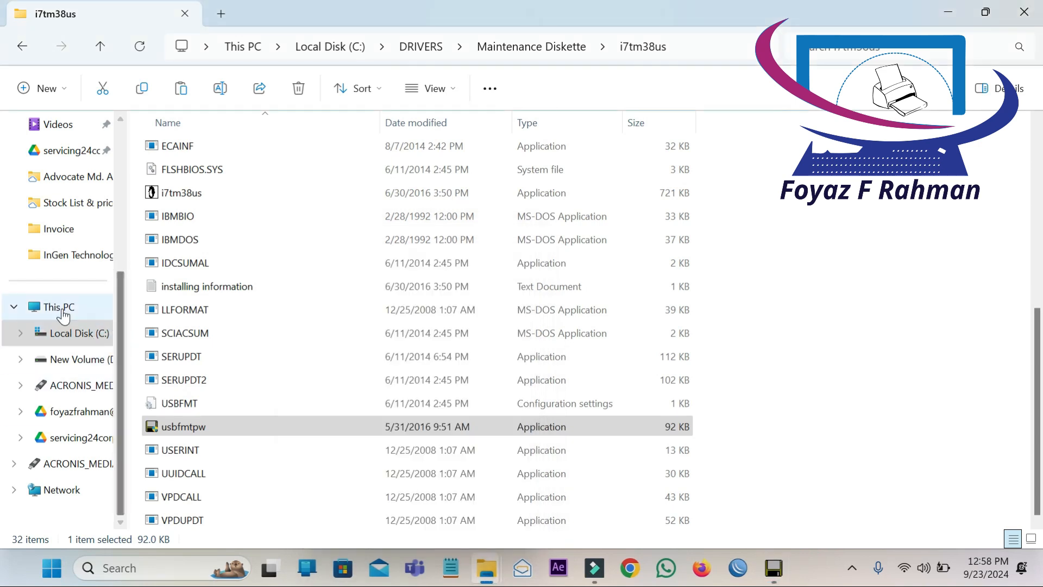
Step: Start formatting pen drive E: as a PC-DOS boot disk from This PC
left_click(56, 306)
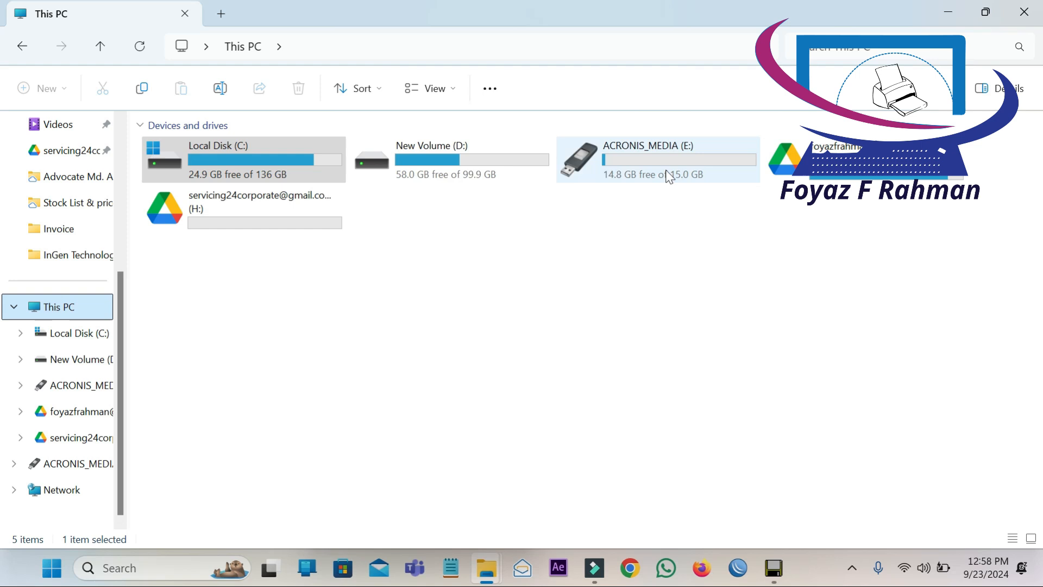
mouse_move(734, 510)
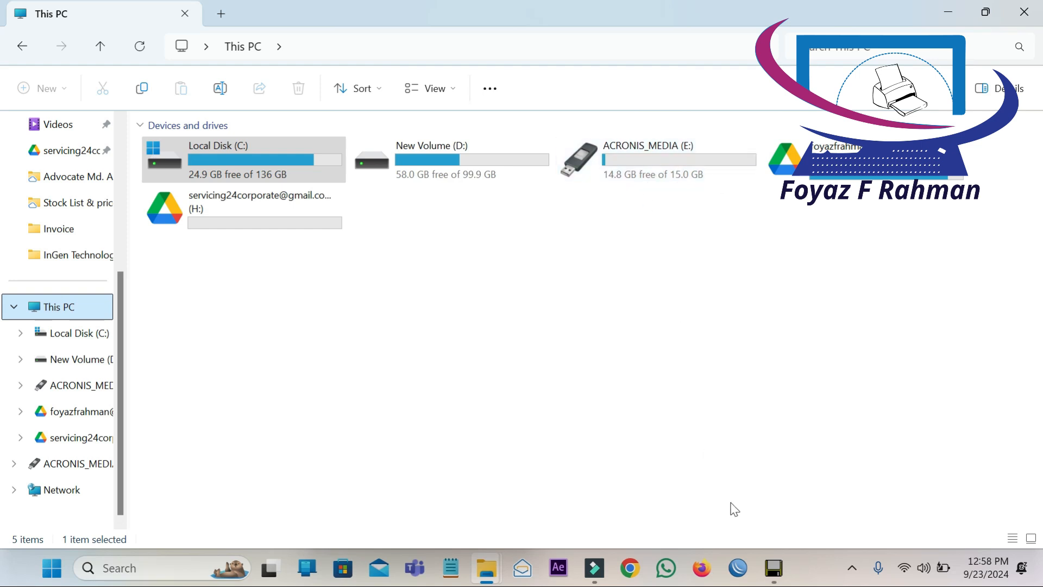
left_click(772, 568)
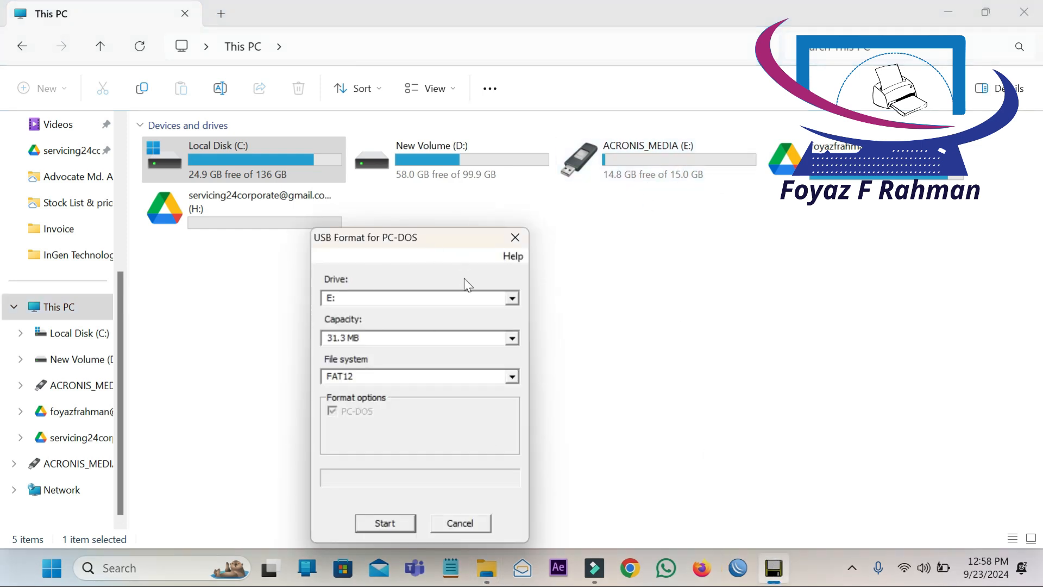
mouse_move(389, 529)
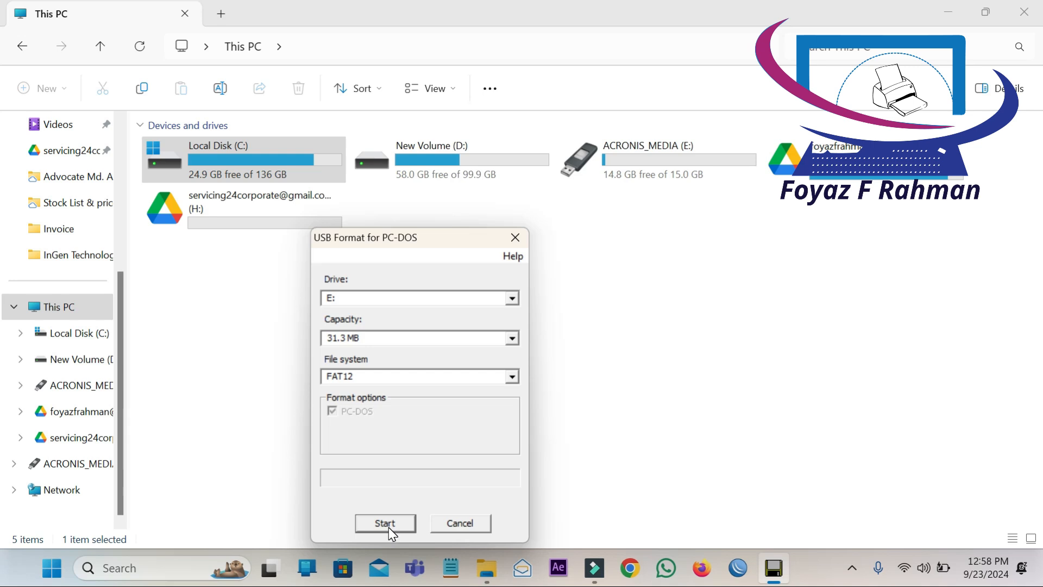
left_click(385, 523)
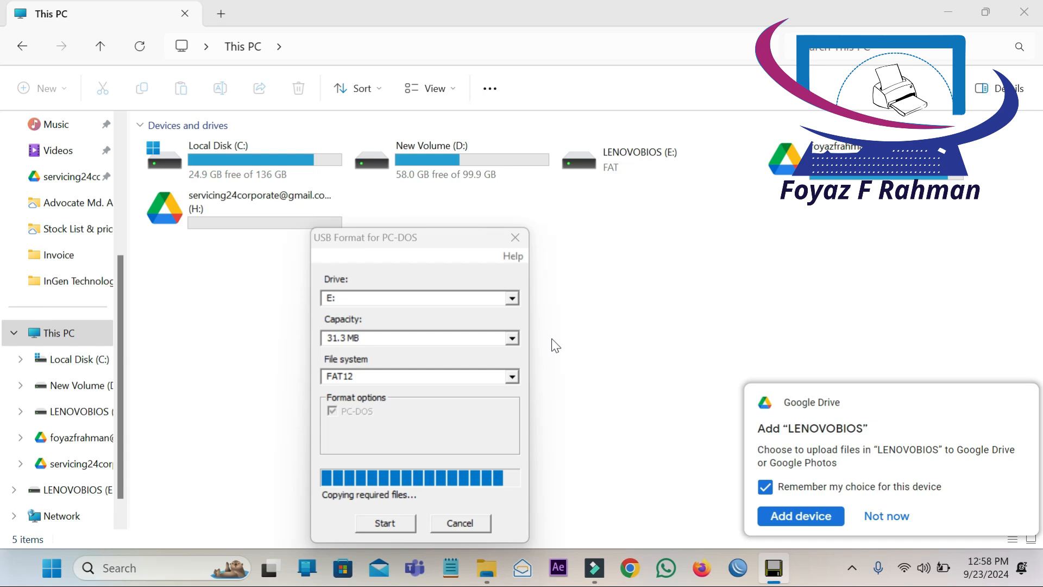
left_click(384, 522)
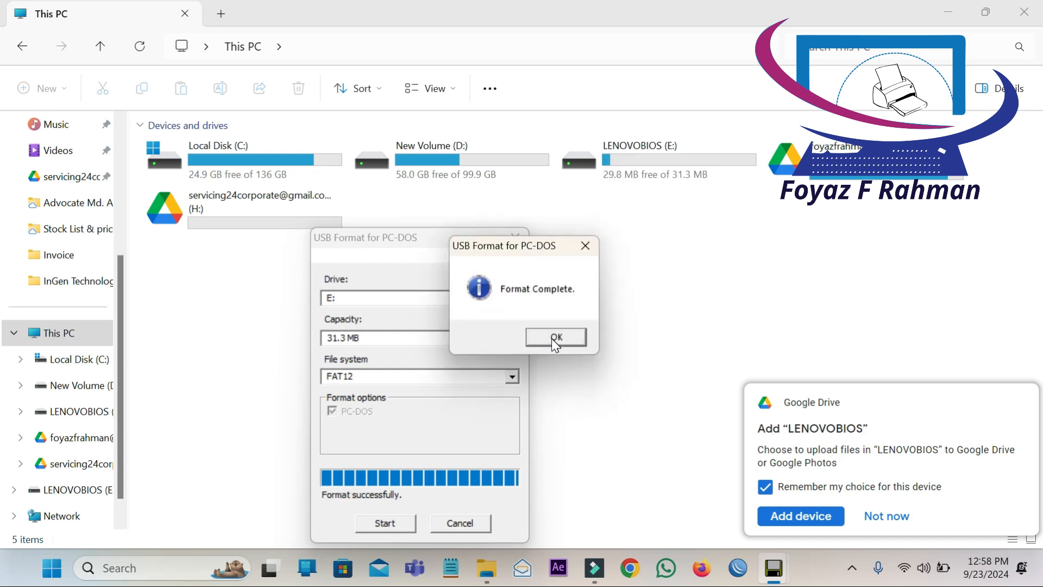
Step: Acknowledge Format Complete and dismiss the Google Drive prompt, leaving LENOVOBIOS (31.3 MB) listed
left_click(555, 337)
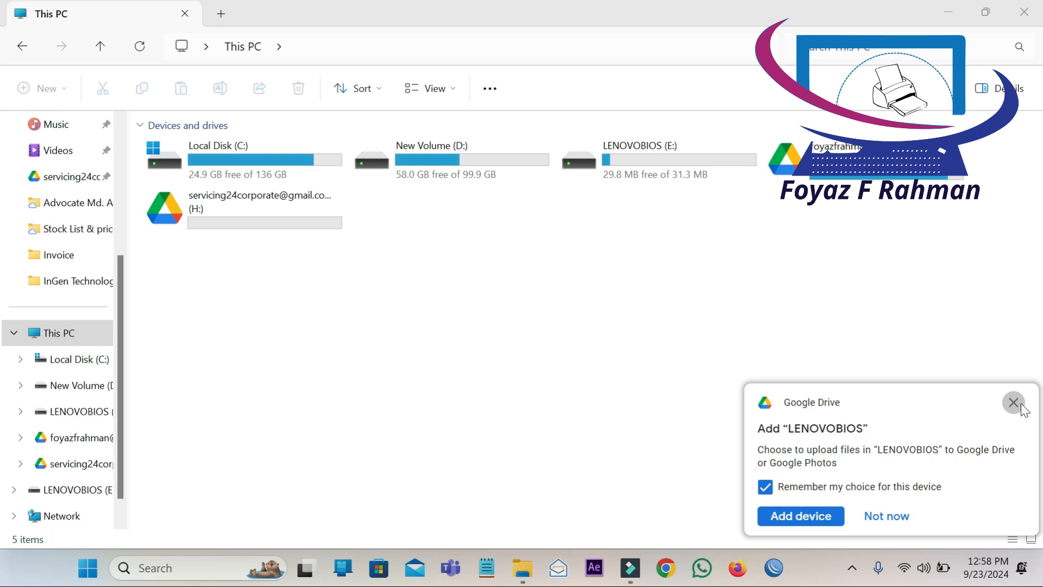
left_click(1013, 402)
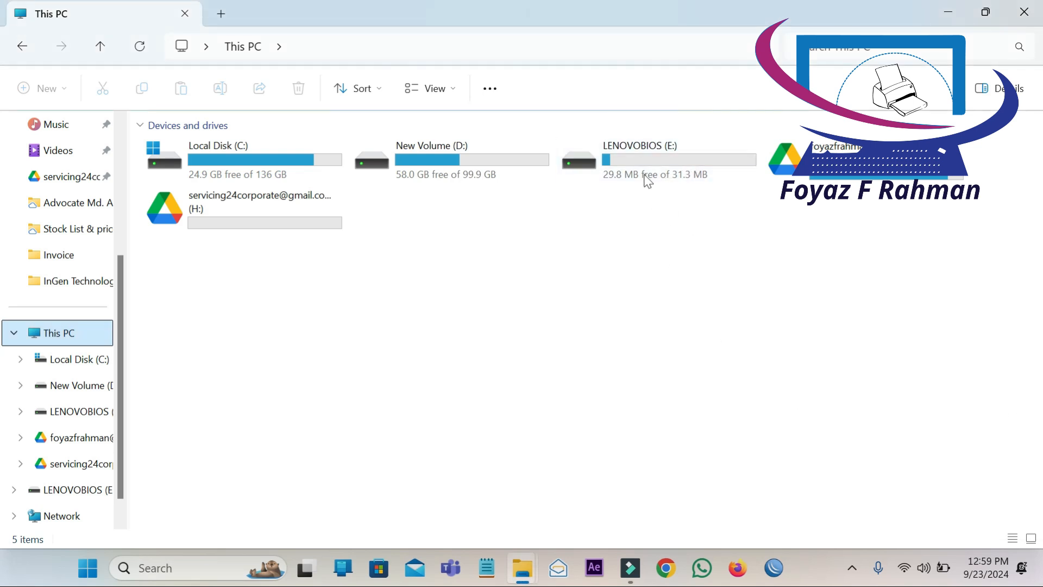